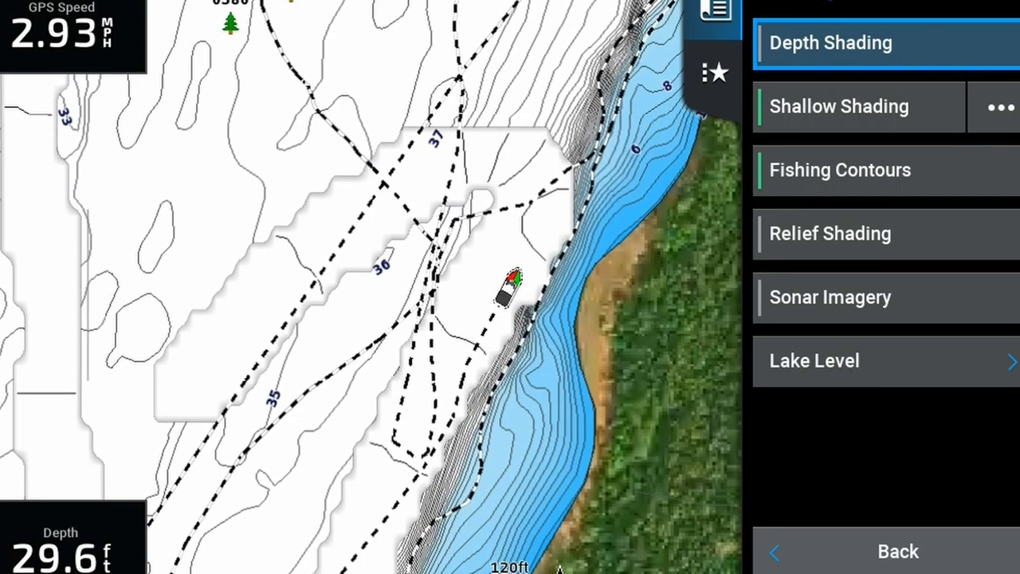
Step: Turn on green depth shading with Min. Depth 15 ft and Max. Depth 23 ft
left_click(830, 42)
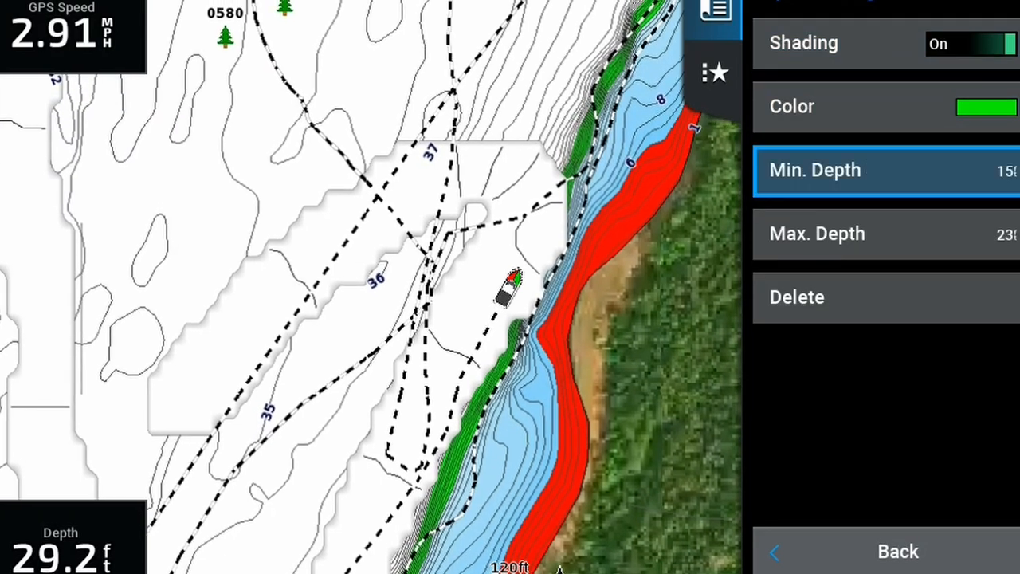
left_click(813, 169)
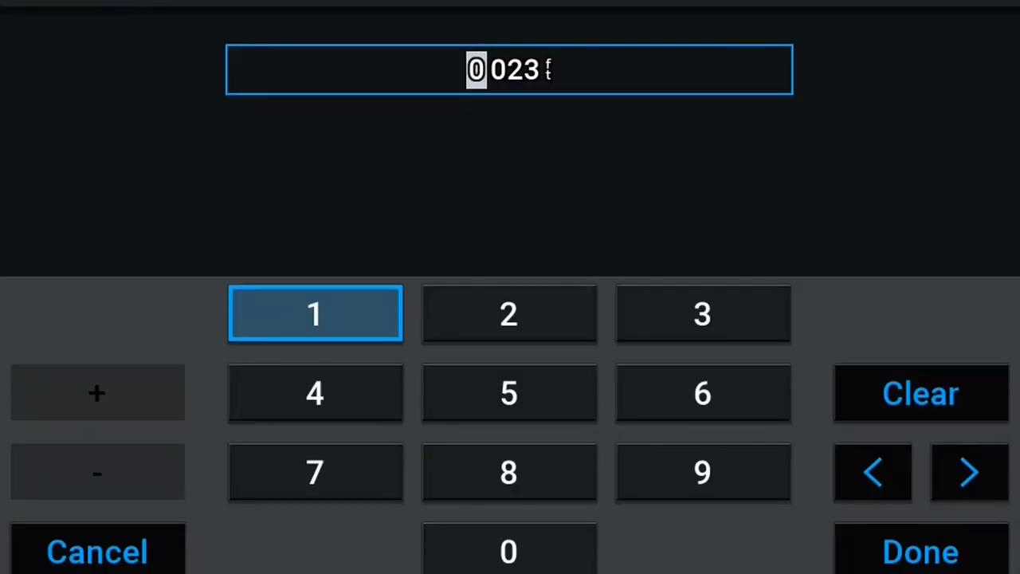
left_click(920, 552)
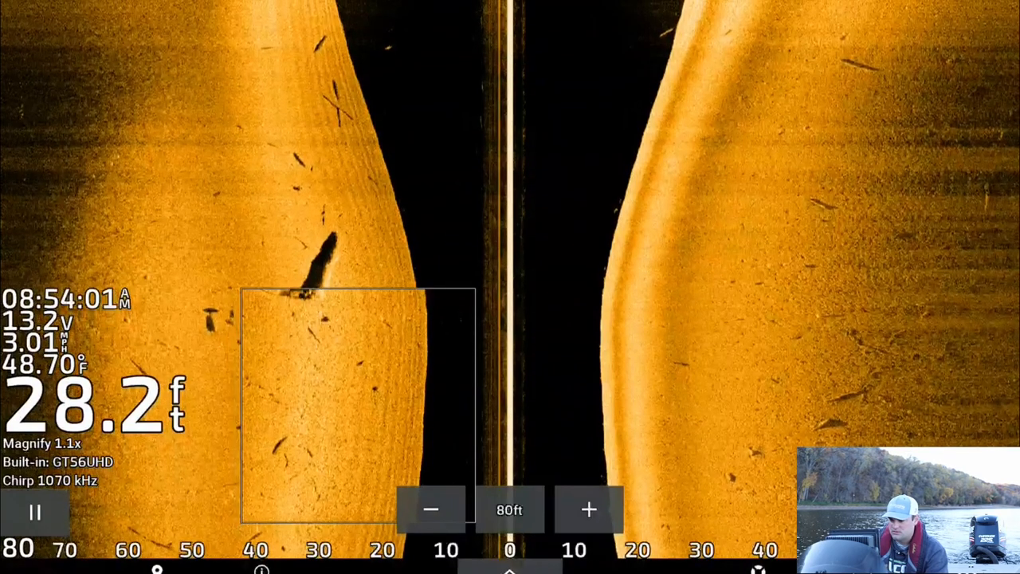
Step: Raise the Magnify window over the sunken log from 1.1x to 1.8x
left_click(590, 510)
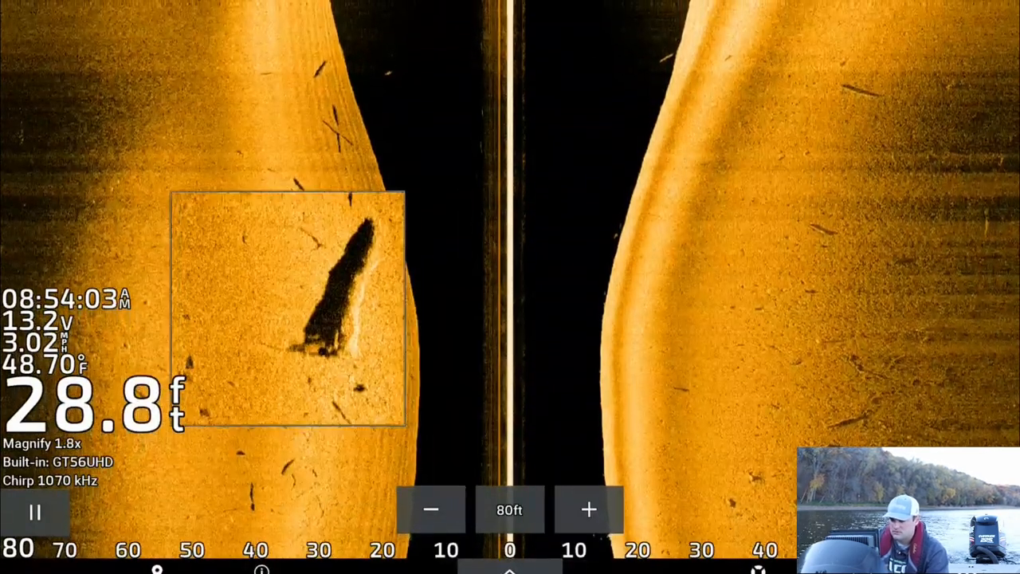